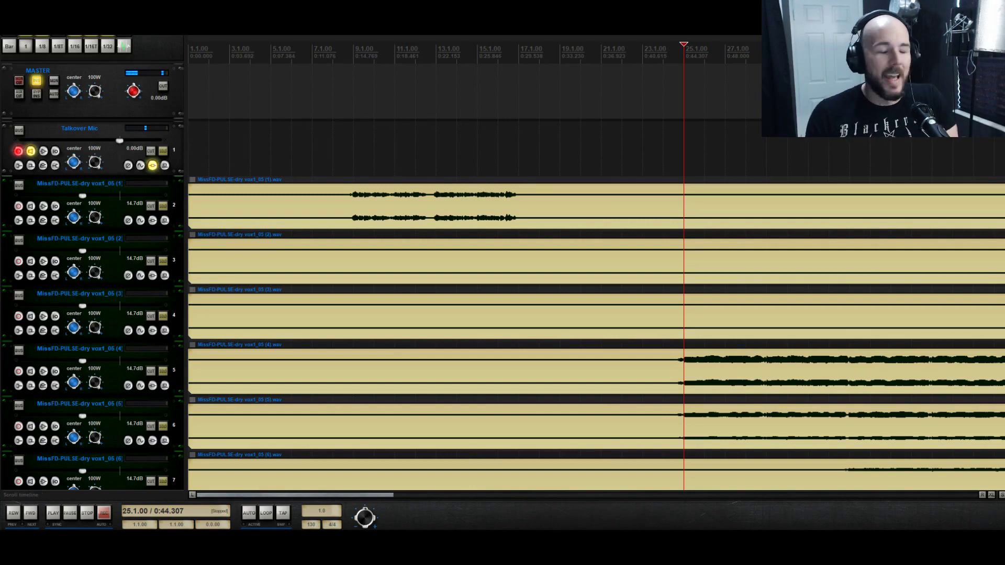
pyautogui.moveTo(40, 82)
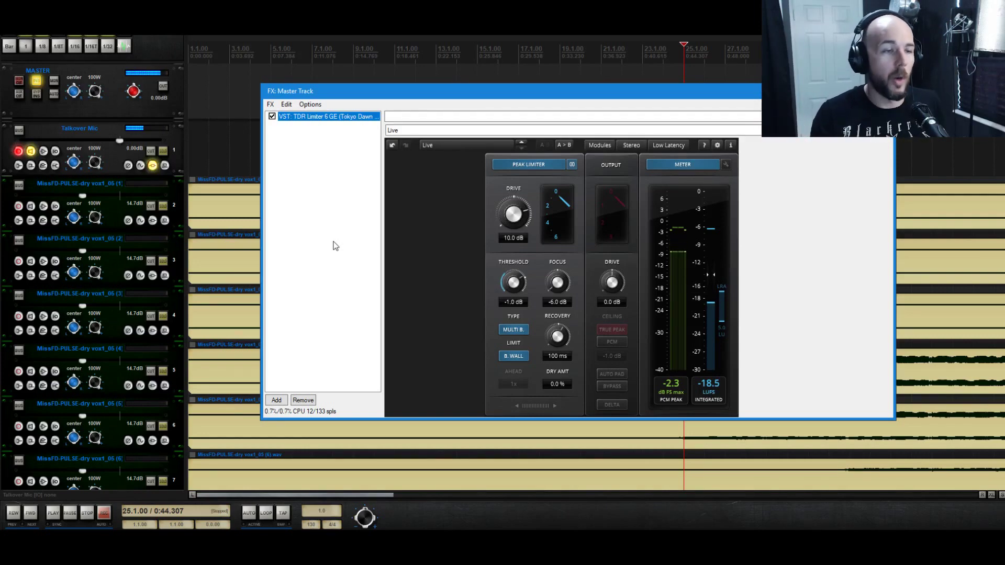
# Close the FX: Master Track window to return to the full track view.
pyautogui.click(528, 164)
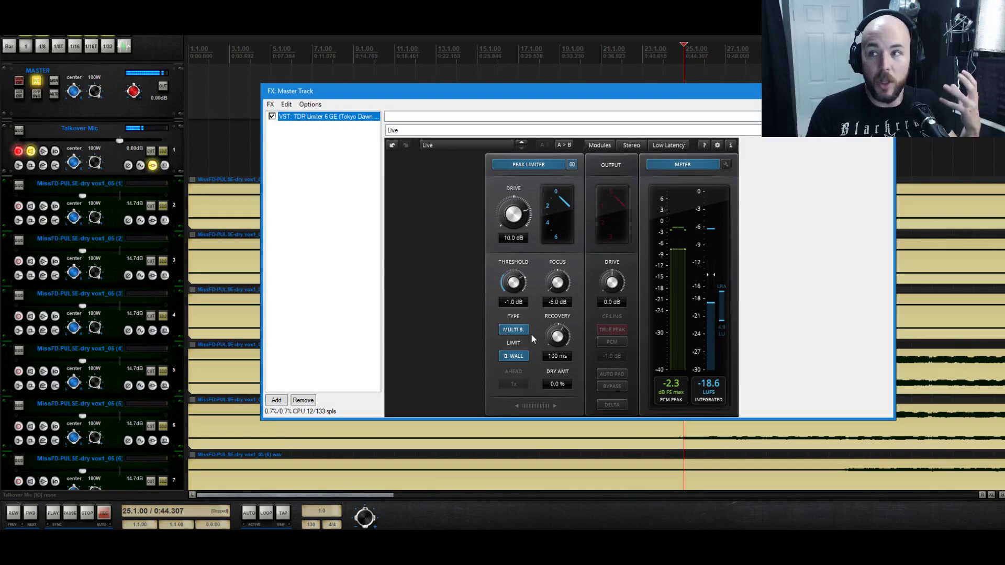
pyautogui.moveTo(412, 220)
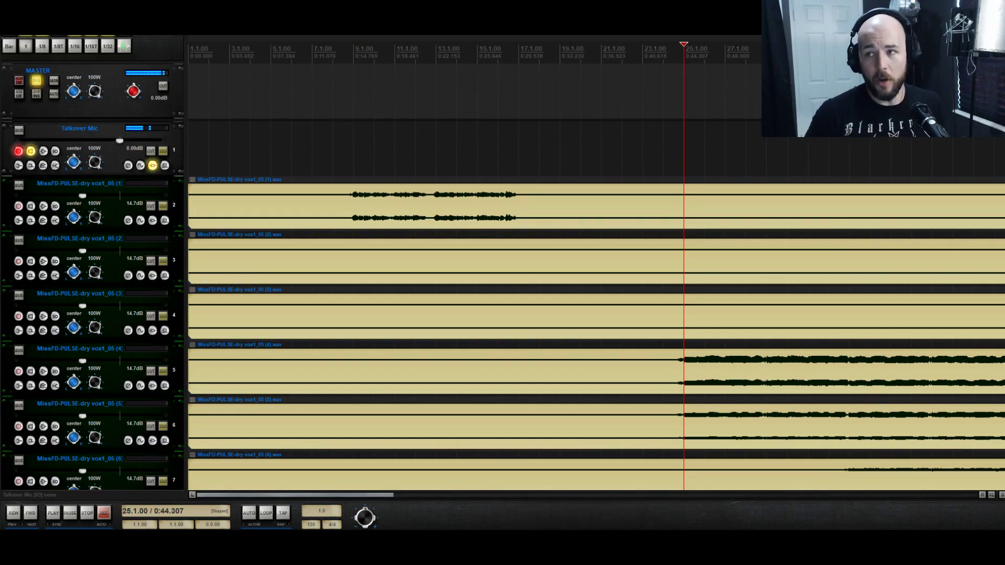
pyautogui.moveTo(98, 135)
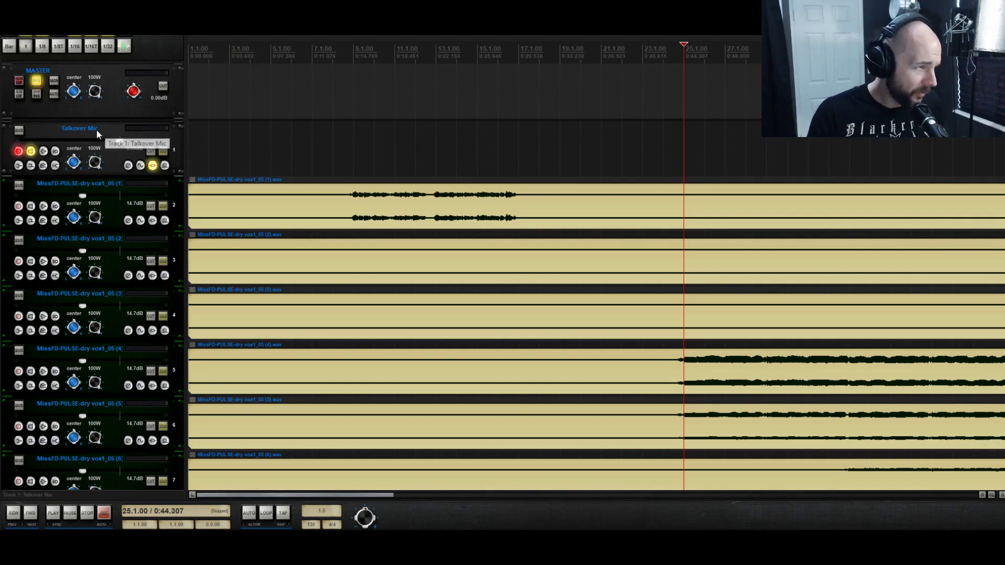
# Set Talkover Mic to Record: disable (input monitoring only) via its record-arm options.
pyautogui.click(18, 151)
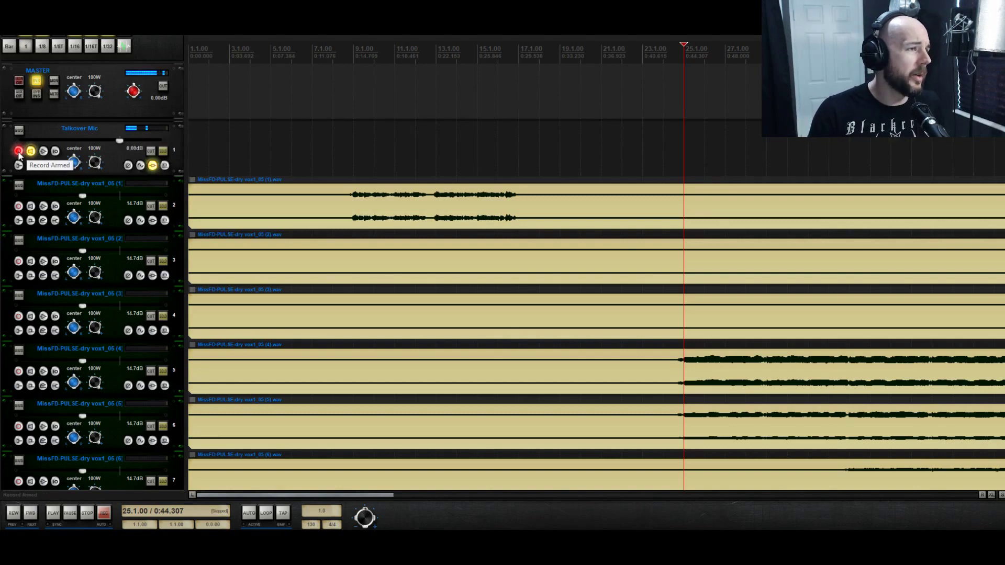
pyautogui.click(32, 149)
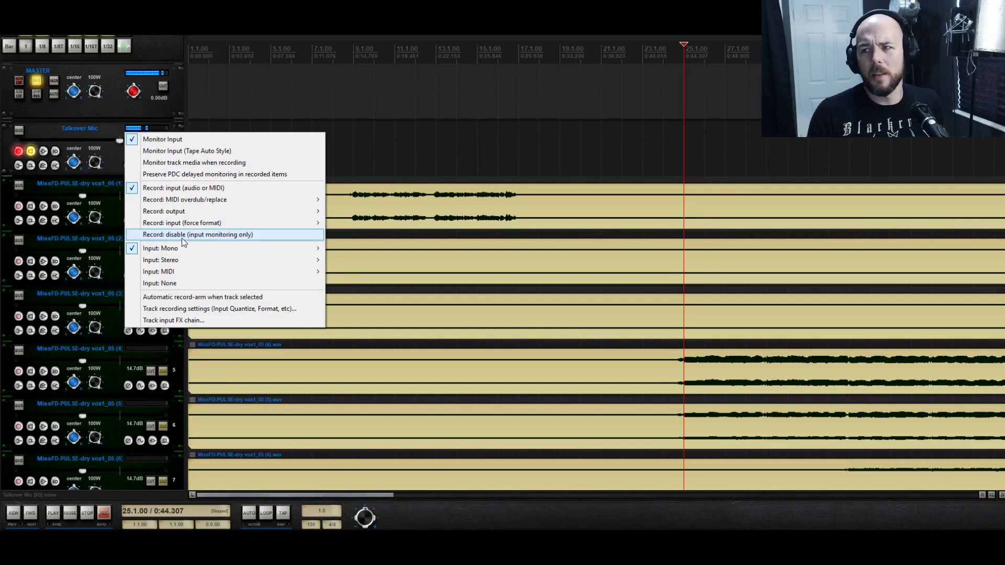
pyautogui.click(197, 234)
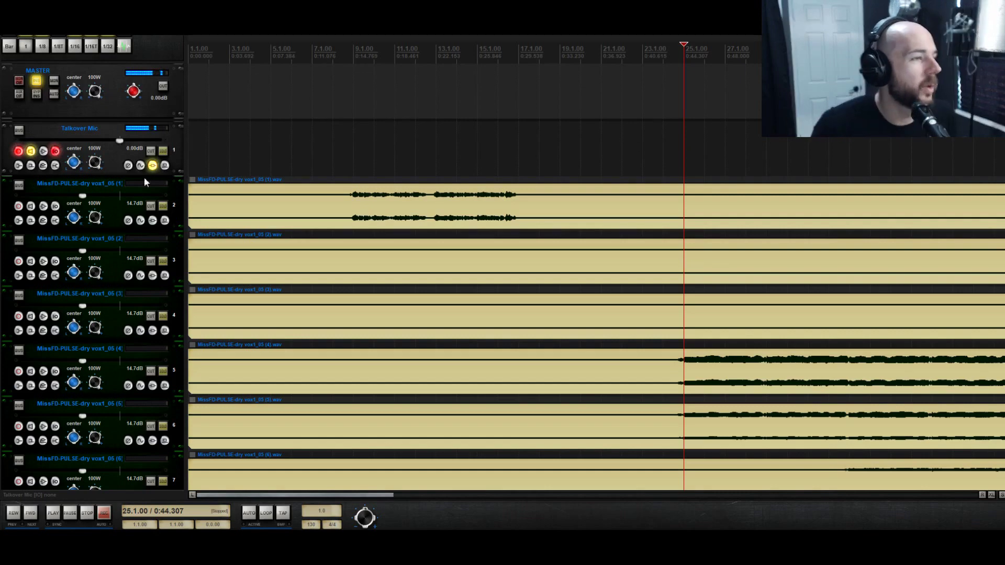
pyautogui.click(153, 165)
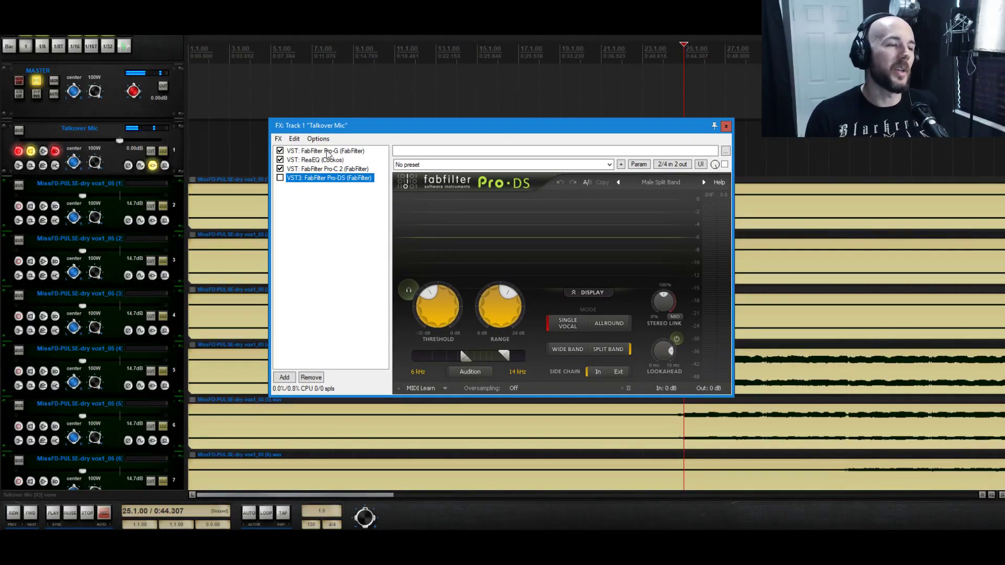
# Review the Pro-G gate and ReaEQ settings in the Talkover Mic FX chain.
pyautogui.click(326, 151)
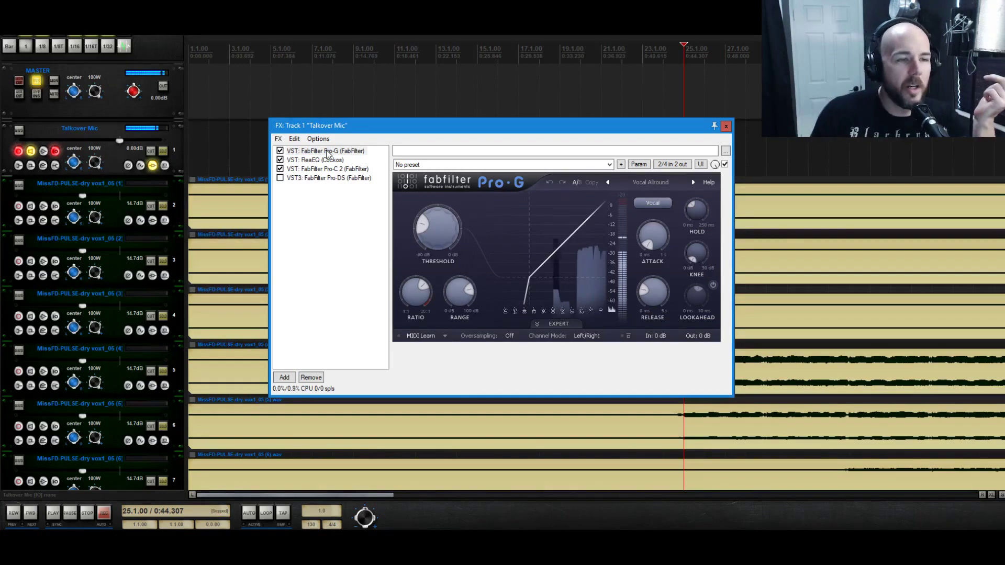
pyautogui.click(325, 151)
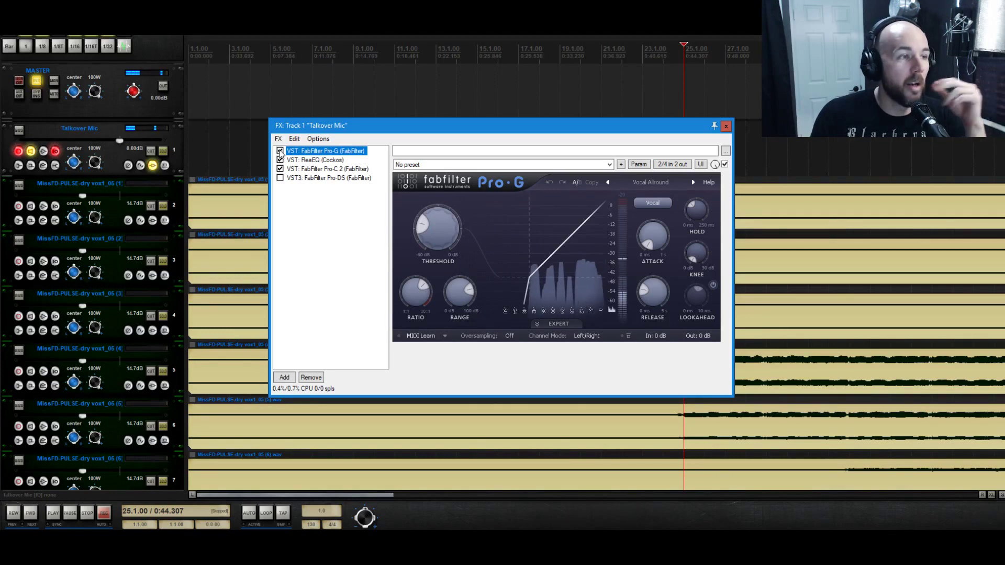
pyautogui.click(280, 159)
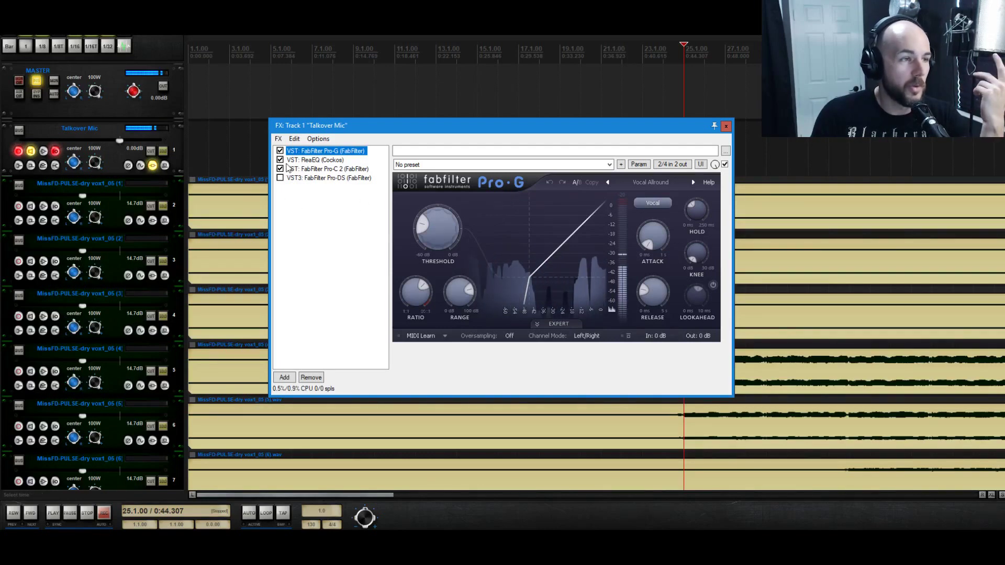
pyautogui.click(316, 159)
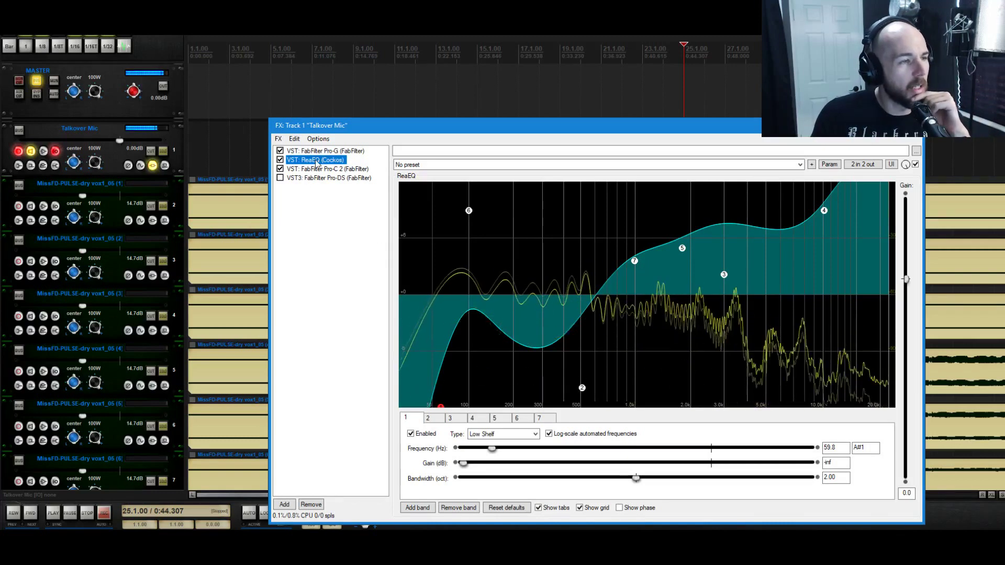
# Review the FabFilter Pro-C 2 compressor, then close the Talkover Mic FX chain.
pyautogui.click(327, 168)
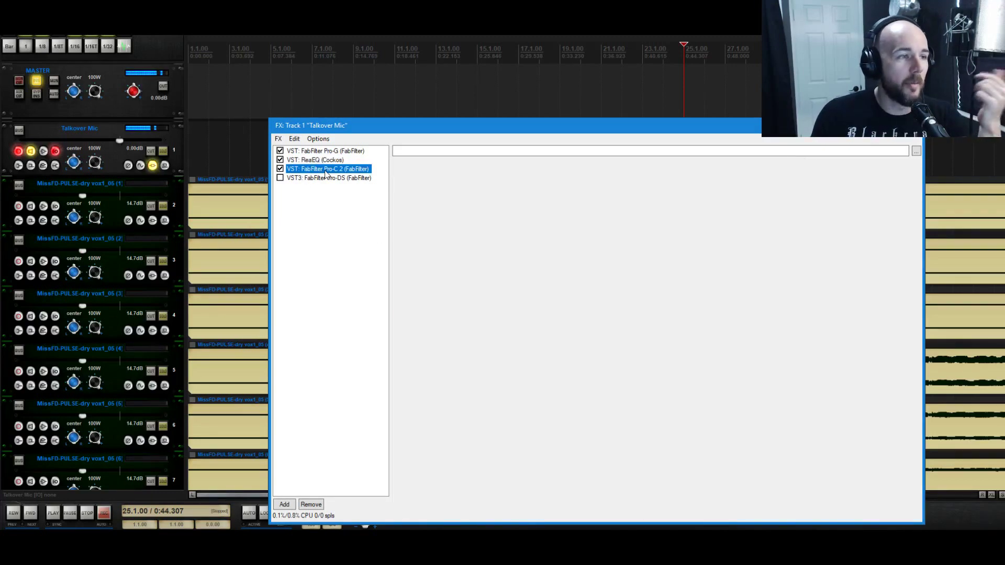
pyautogui.click(327, 169)
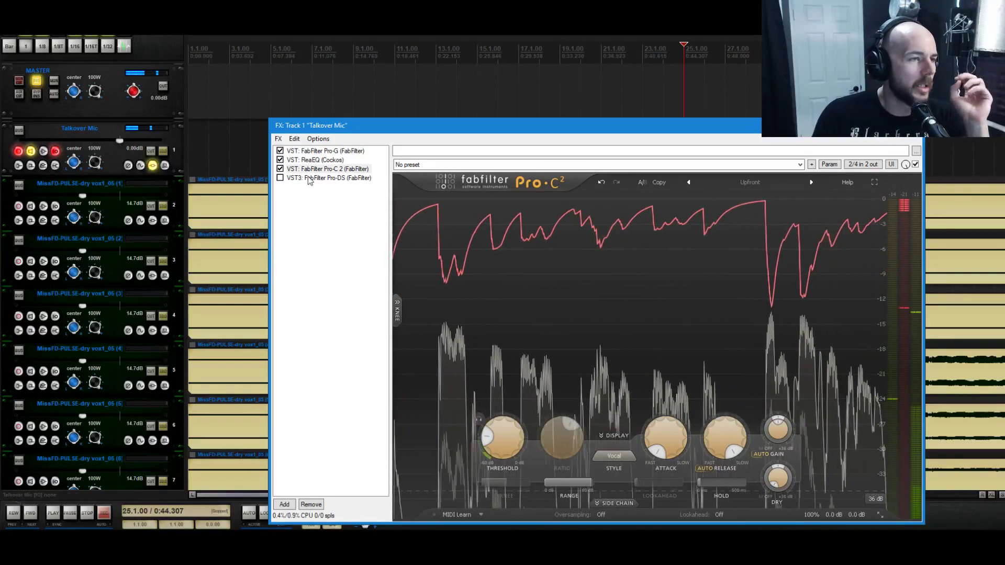
pyautogui.click(327, 178)
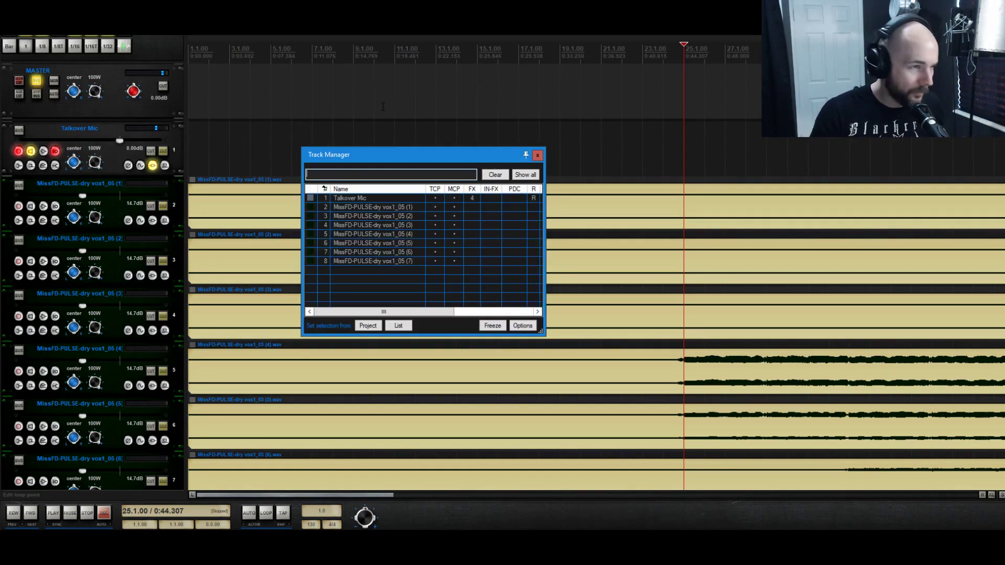
# Uncheck TCP for Talkover Mic in Track Manager and close the Track Manager.
pyautogui.click(436, 188)
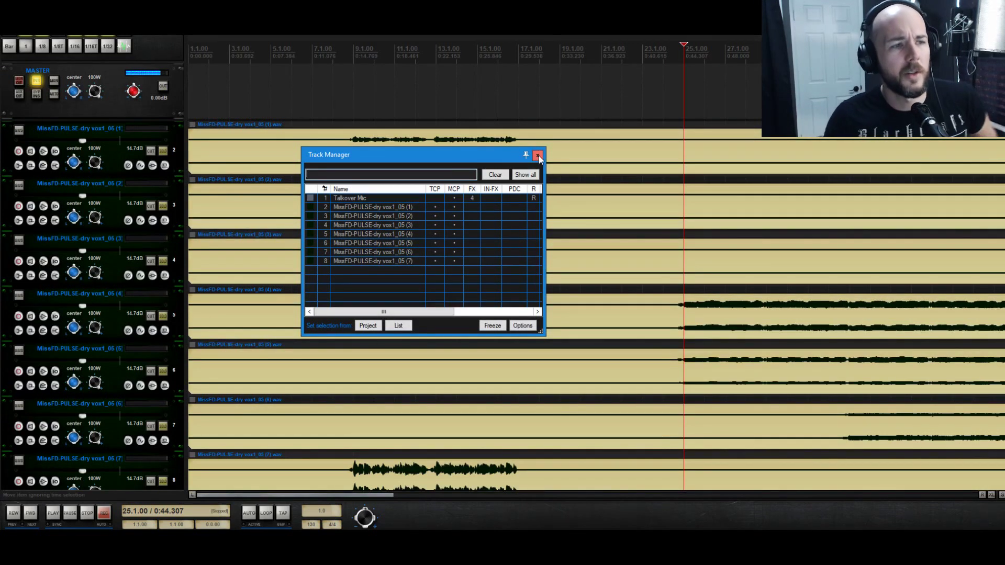
pyautogui.click(538, 157)
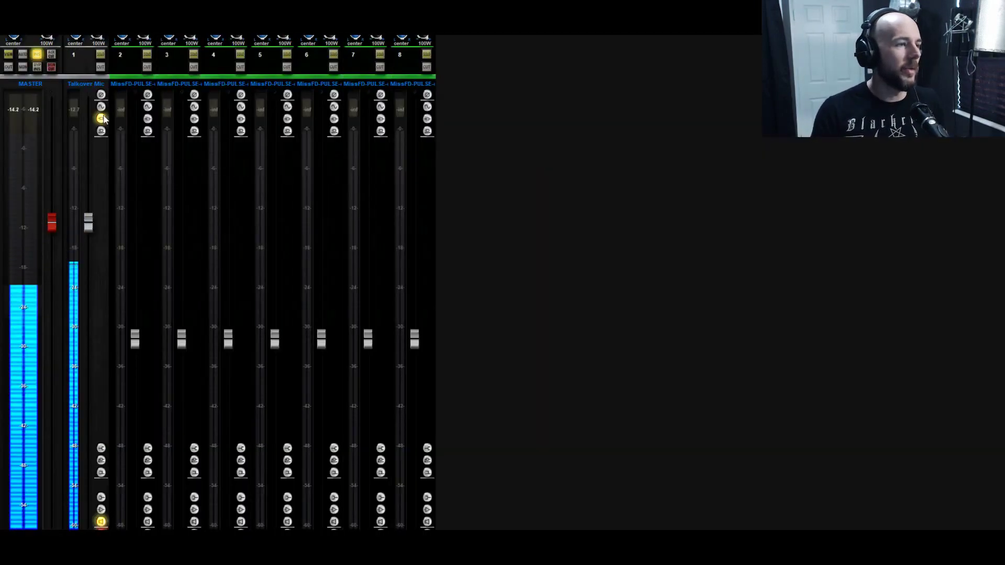
# Toggle the mixer off so the arrange view shows only the master and seven vocal tracks.
pyautogui.click(99, 118)
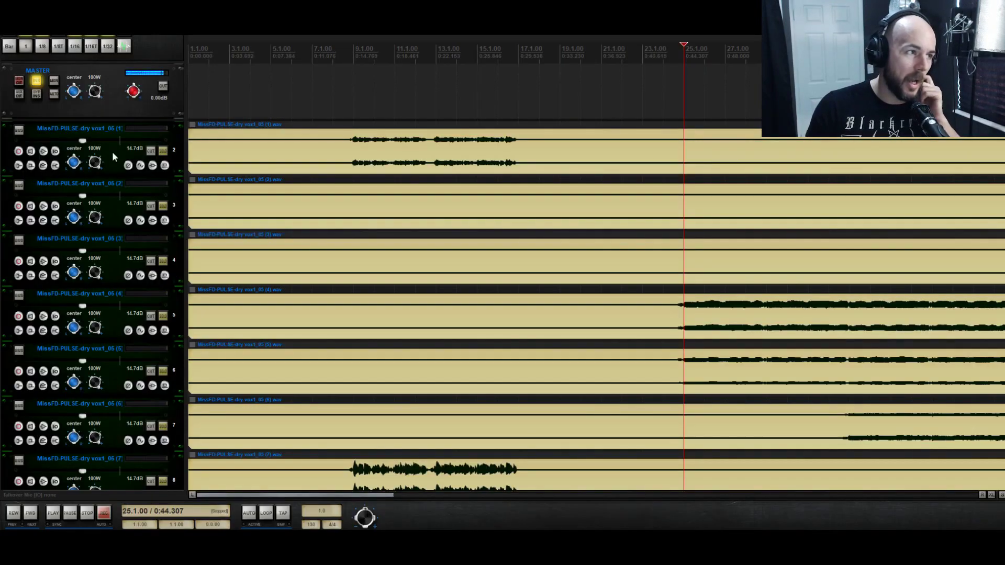
pyautogui.moveTo(53, 294)
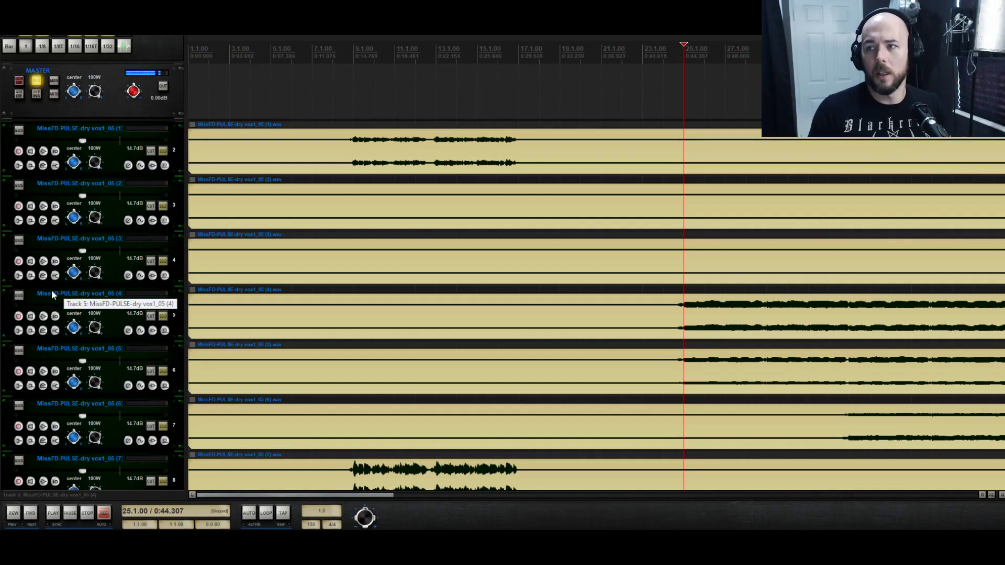